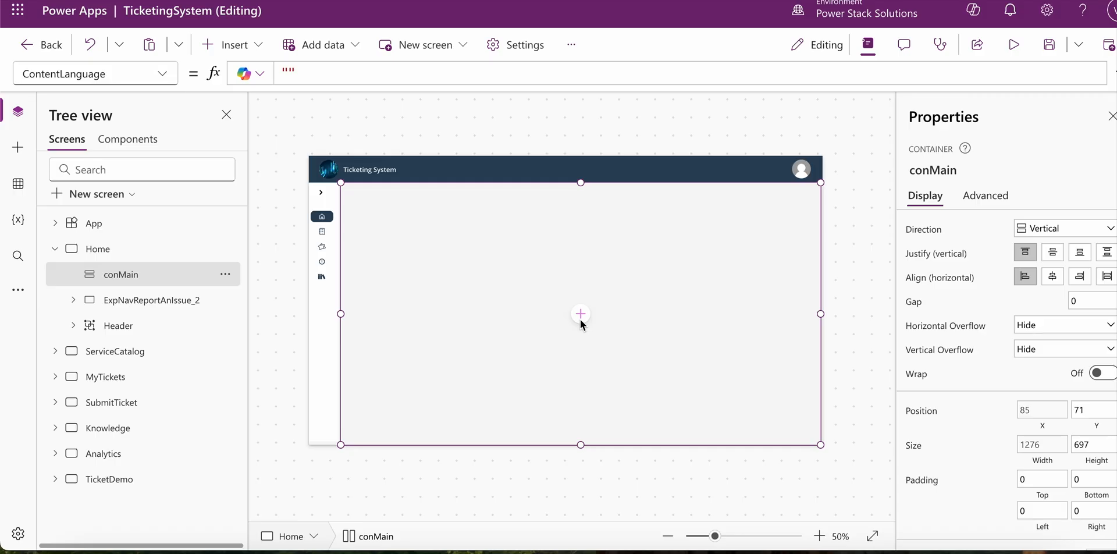
pyautogui.moveTo(582, 323)
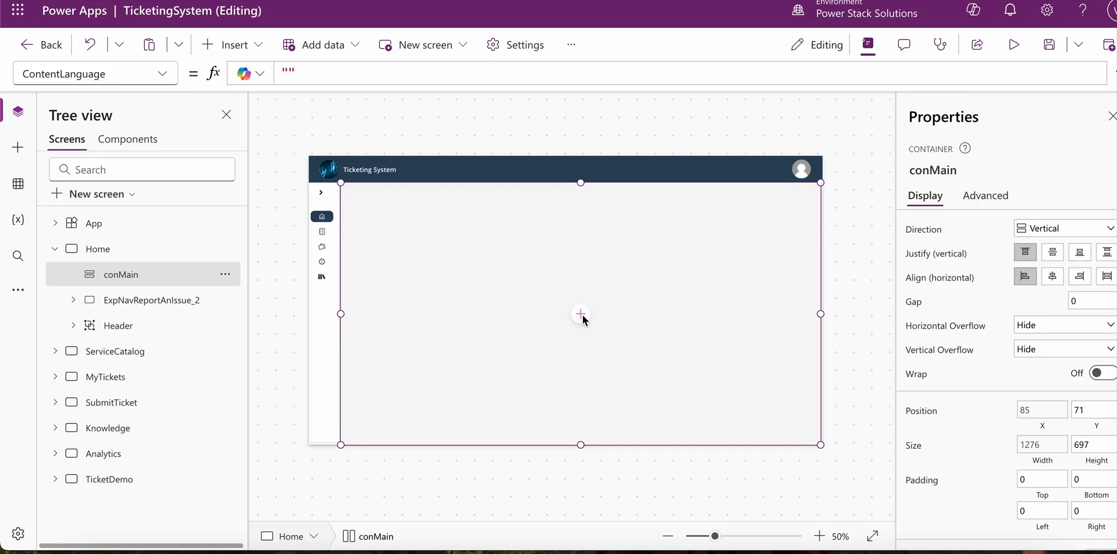
# Add a new Data table control to conMain via the container's add menu, searching 'data'
pyautogui.click(580, 314)
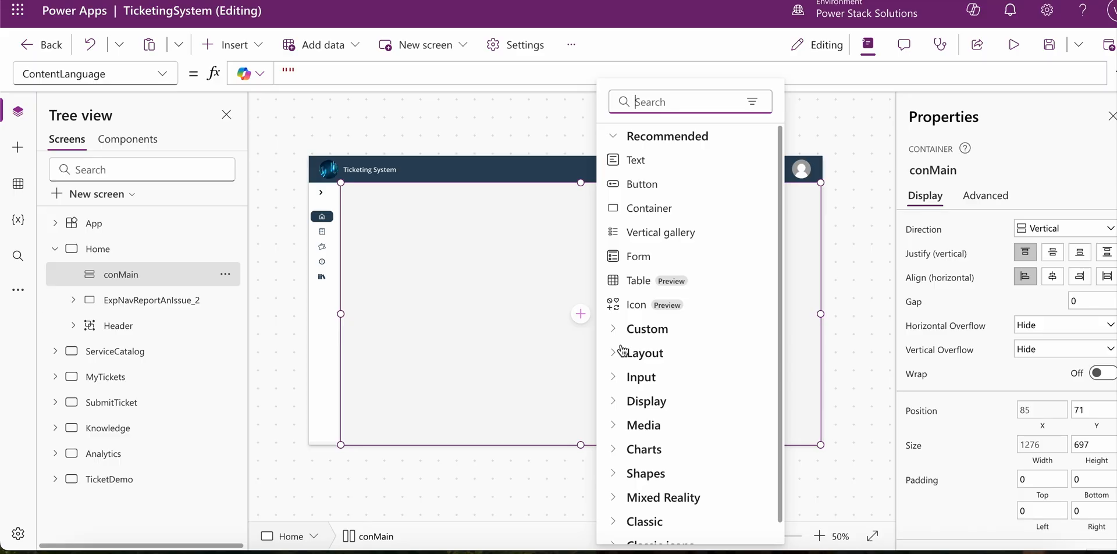
pyautogui.write('data')
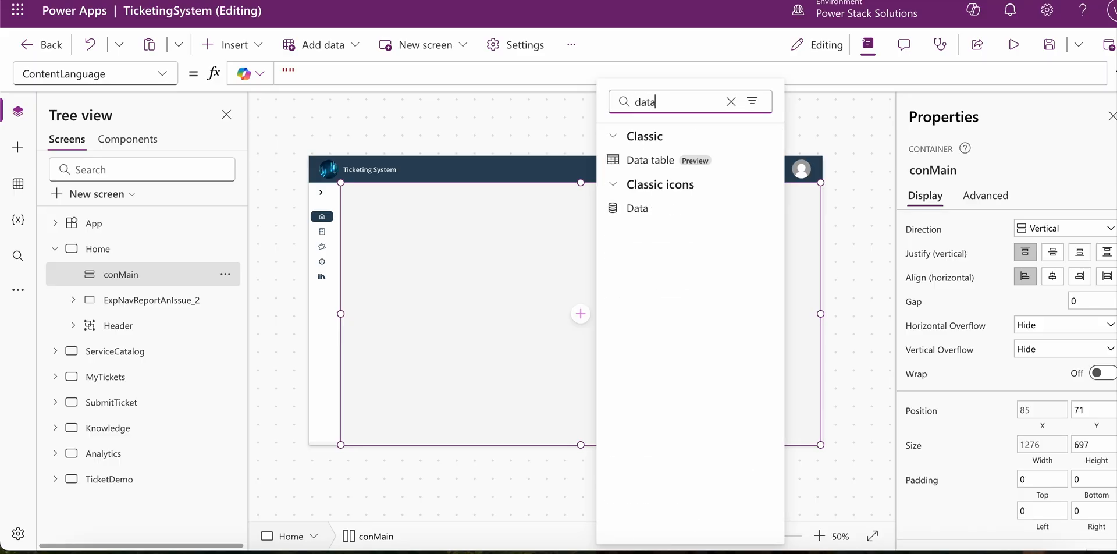
pyautogui.click(650, 159)
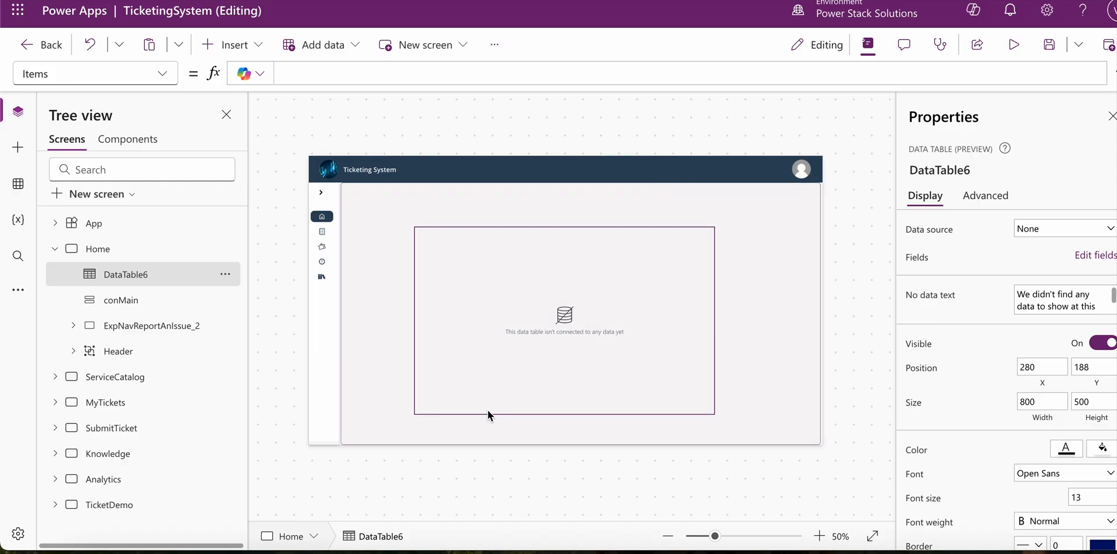
# Connect the data table to Tickets, then delete DataTable6 from the Tree view
pyautogui.click(98, 248)
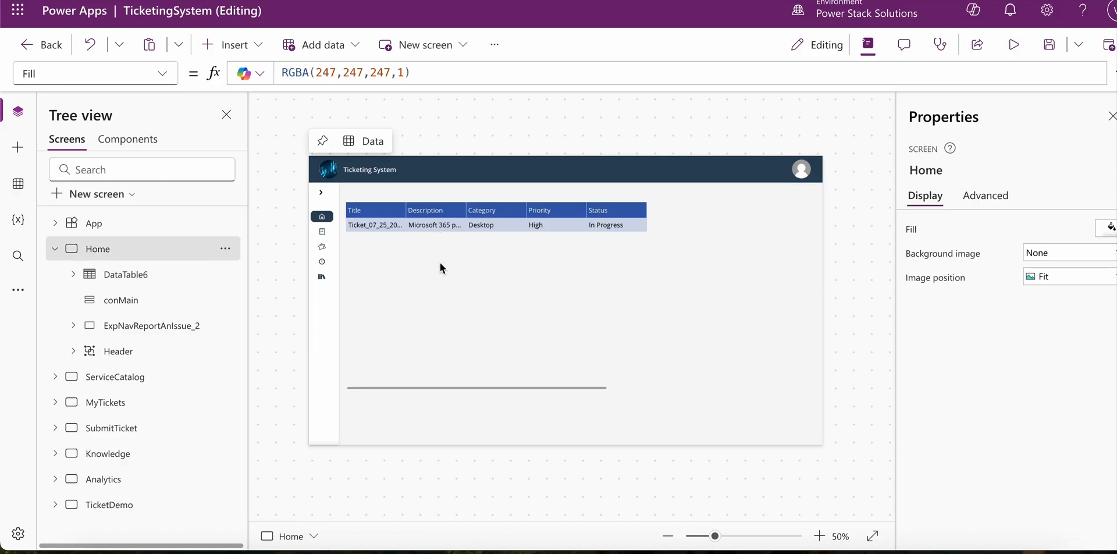
pyautogui.click(435, 209)
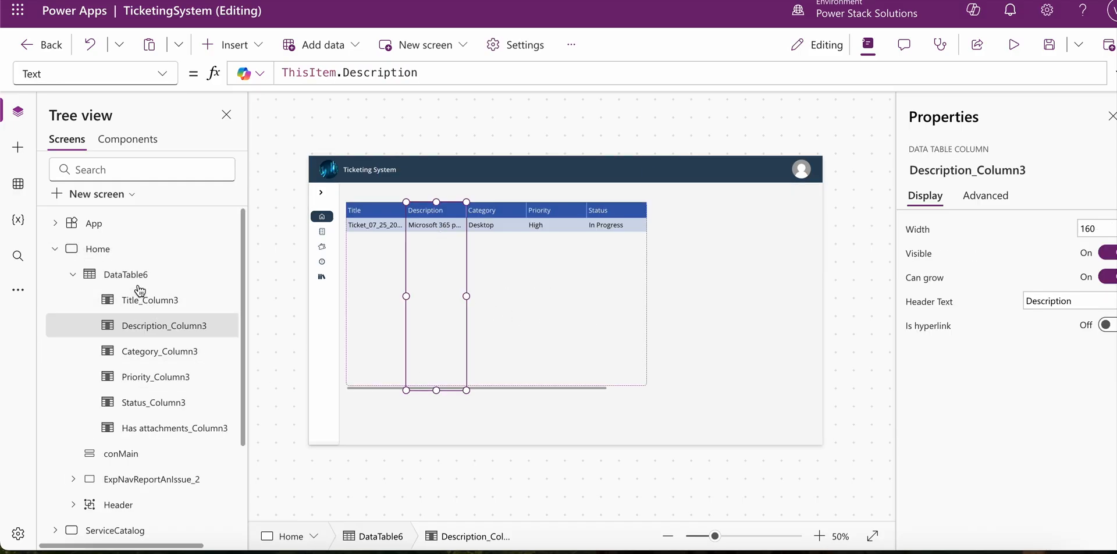
pyautogui.rightClick(126, 273)
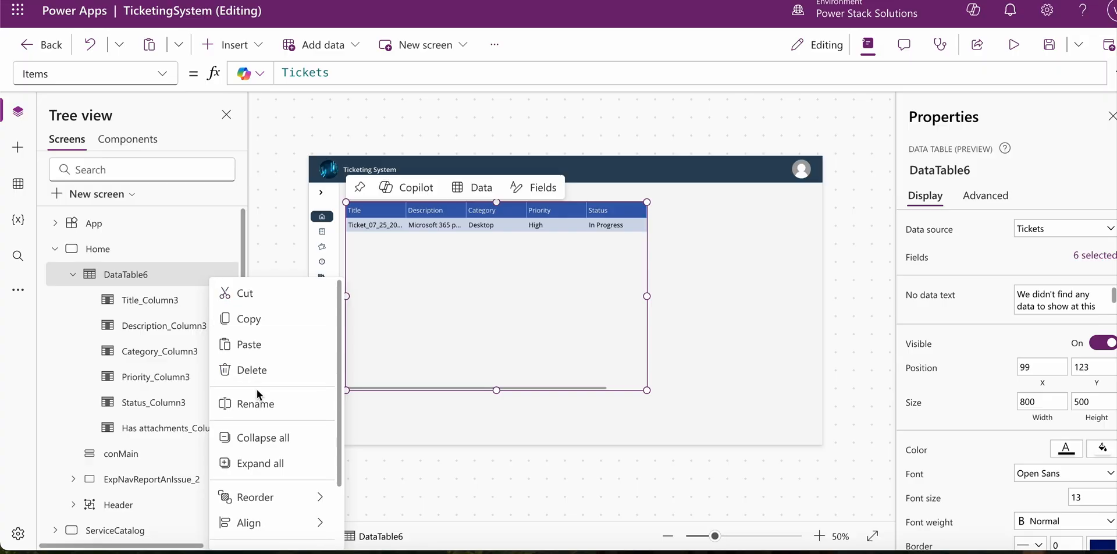
pyautogui.click(252, 370)
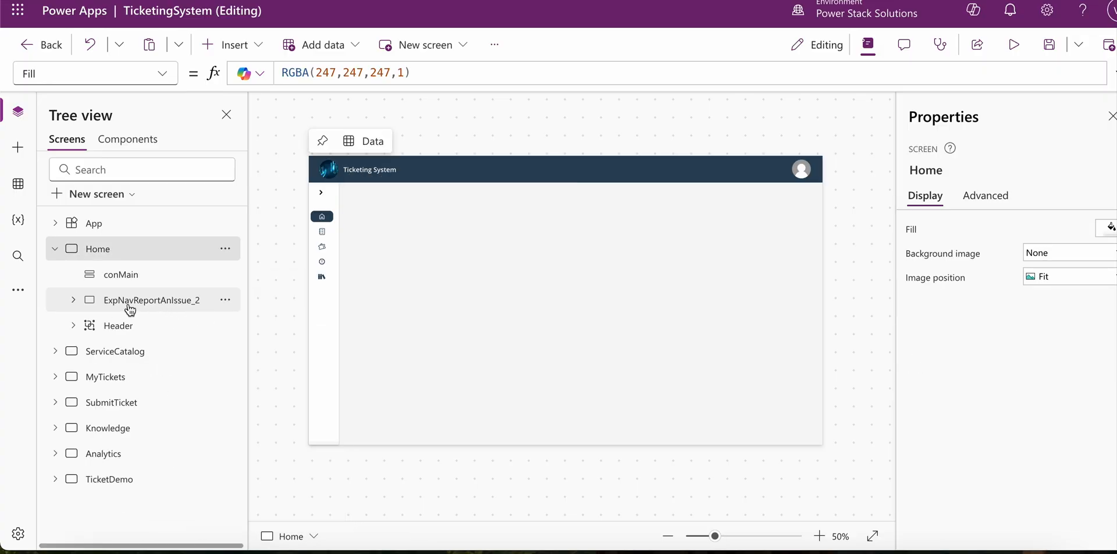
# Insert a Text label inside conMain, searching 'text' in the add menu
pyautogui.click(121, 274)
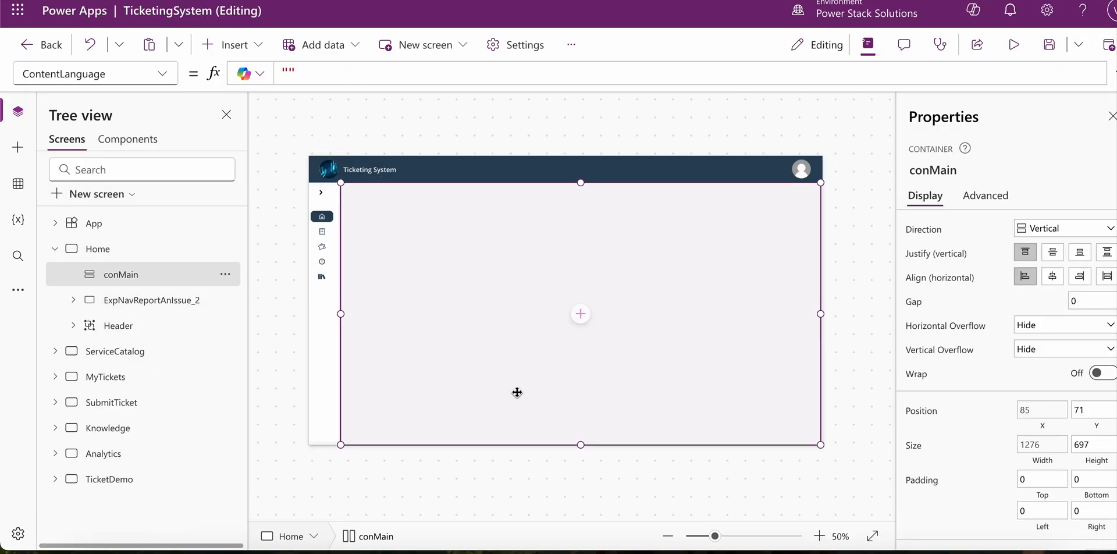
pyautogui.moveTo(579, 327)
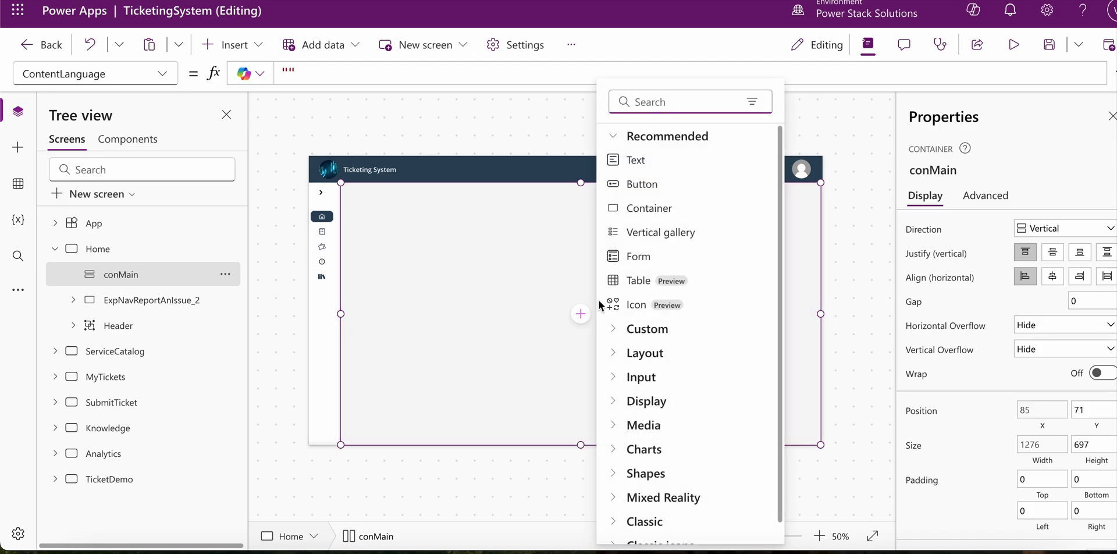
pyautogui.write('text')
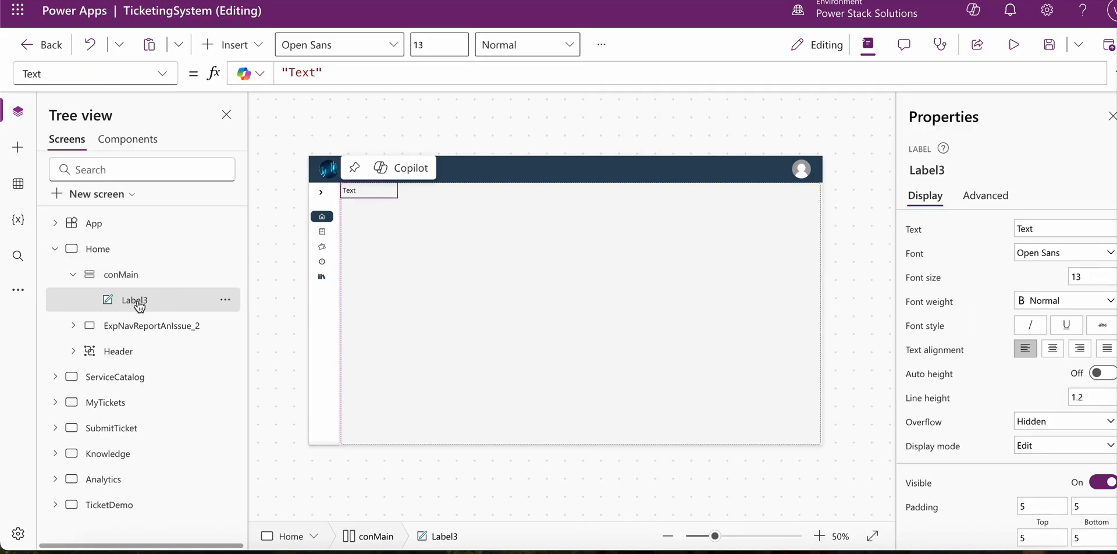
pyautogui.moveTo(220, 63)
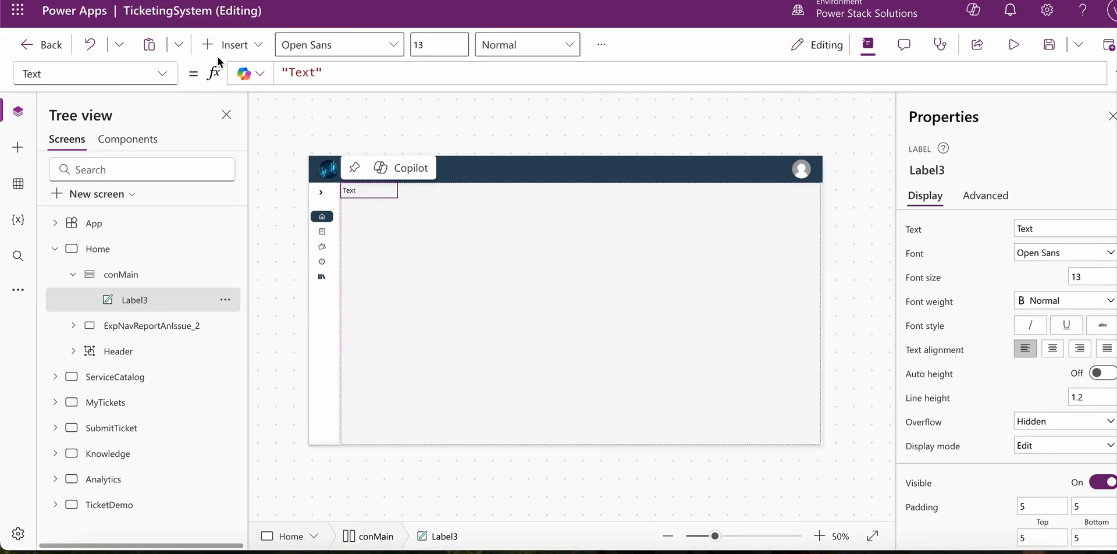
# Insert a Data table connected to Tickets inside conMain, searching 'dat'
pyautogui.click(227, 45)
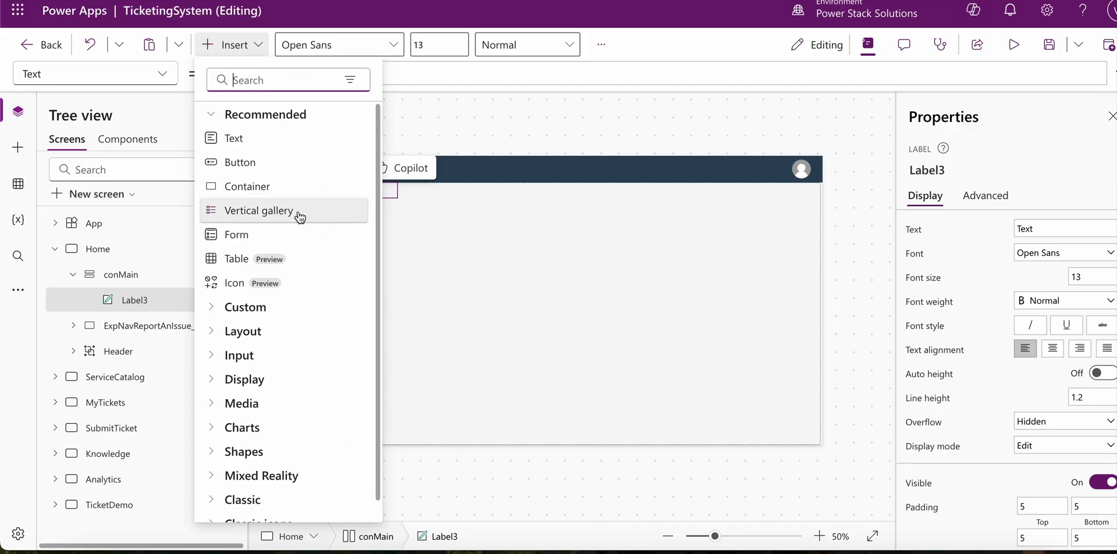
pyautogui.write('dat')
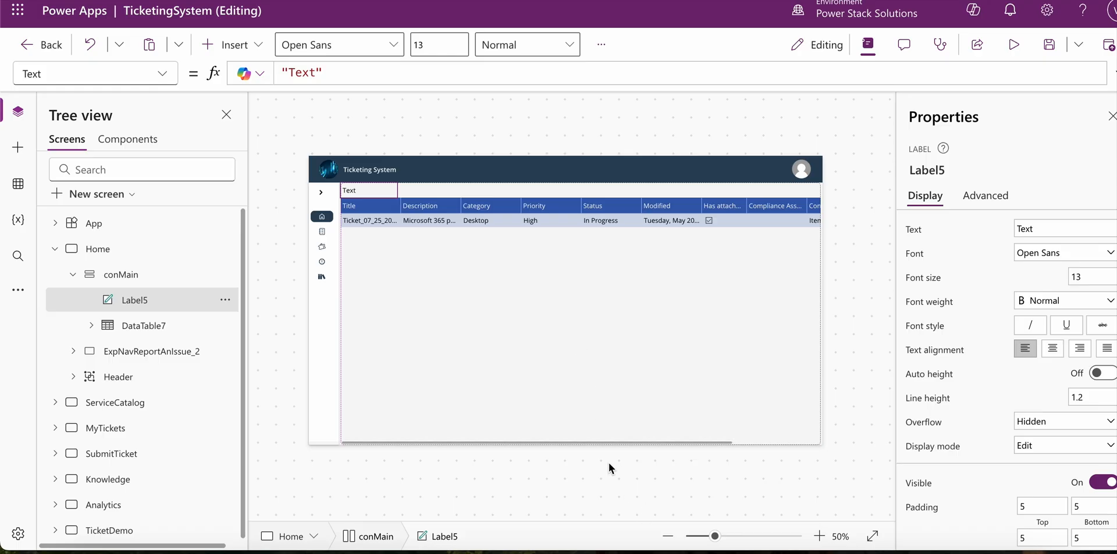
pyautogui.click(98, 247)
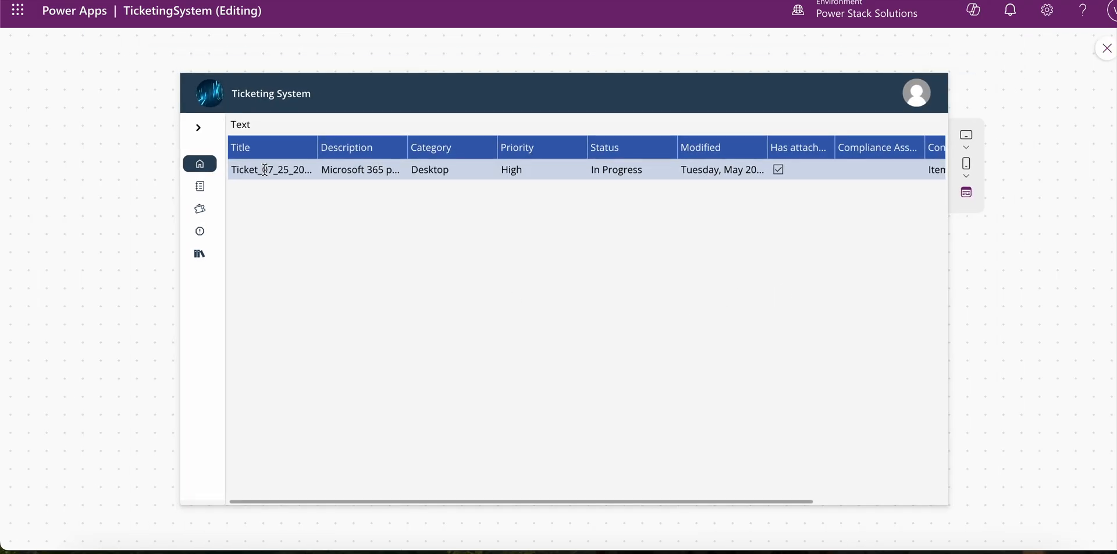
pyautogui.click(199, 127)
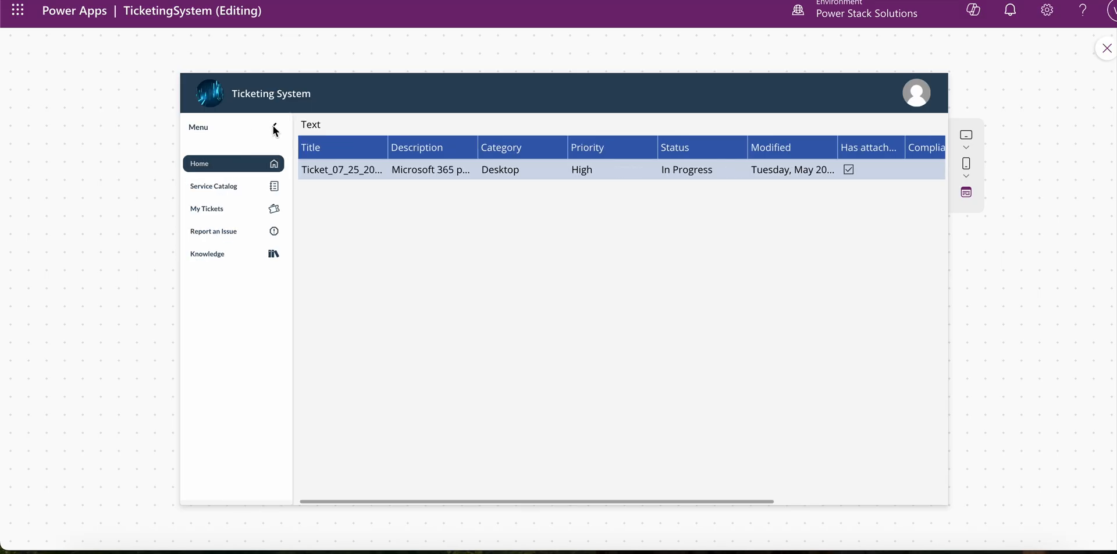
pyautogui.moveTo(422, 191)
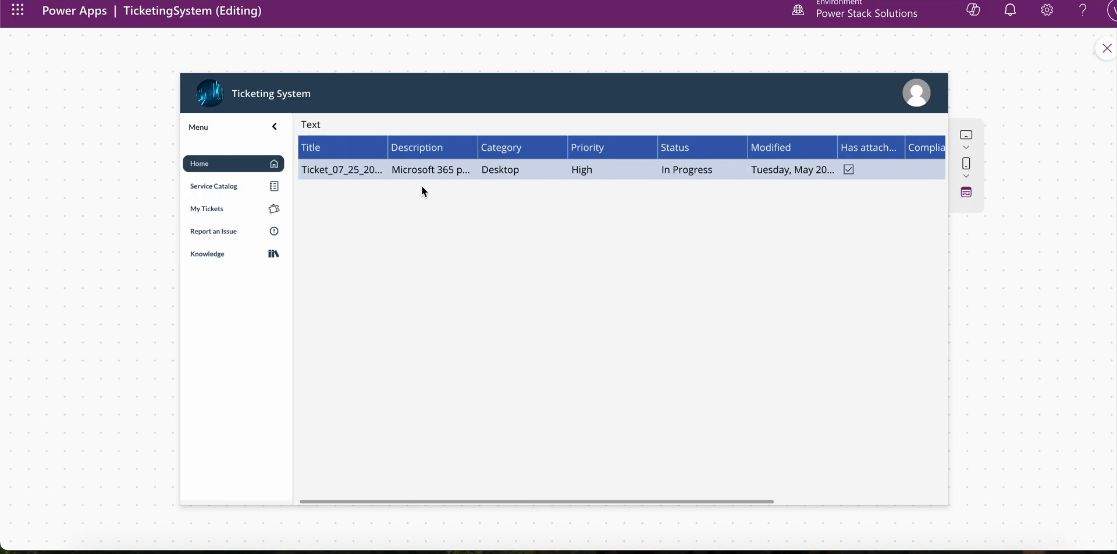
pyautogui.moveTo(348, 214)
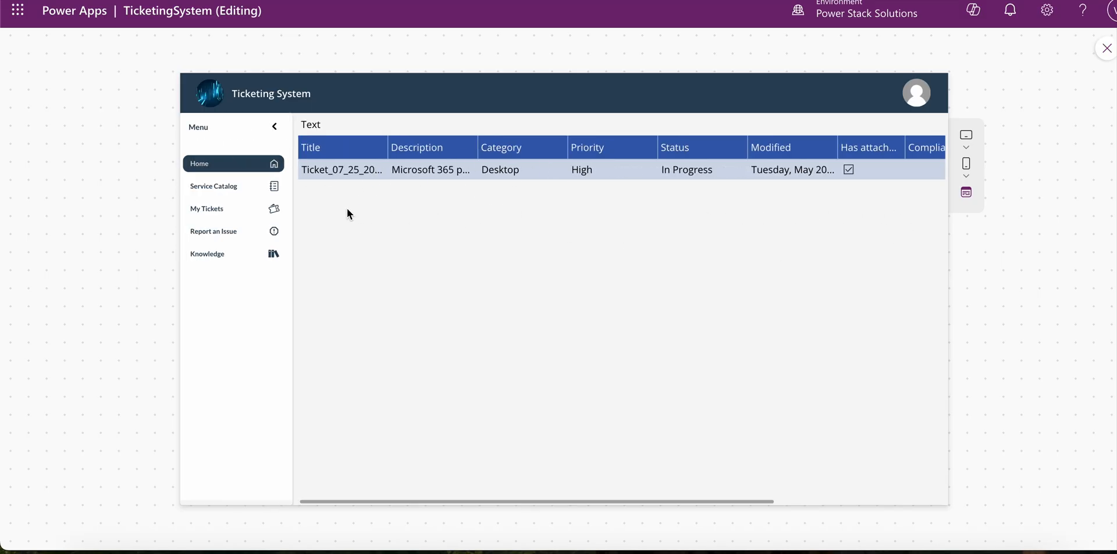
pyautogui.moveTo(450, 228)
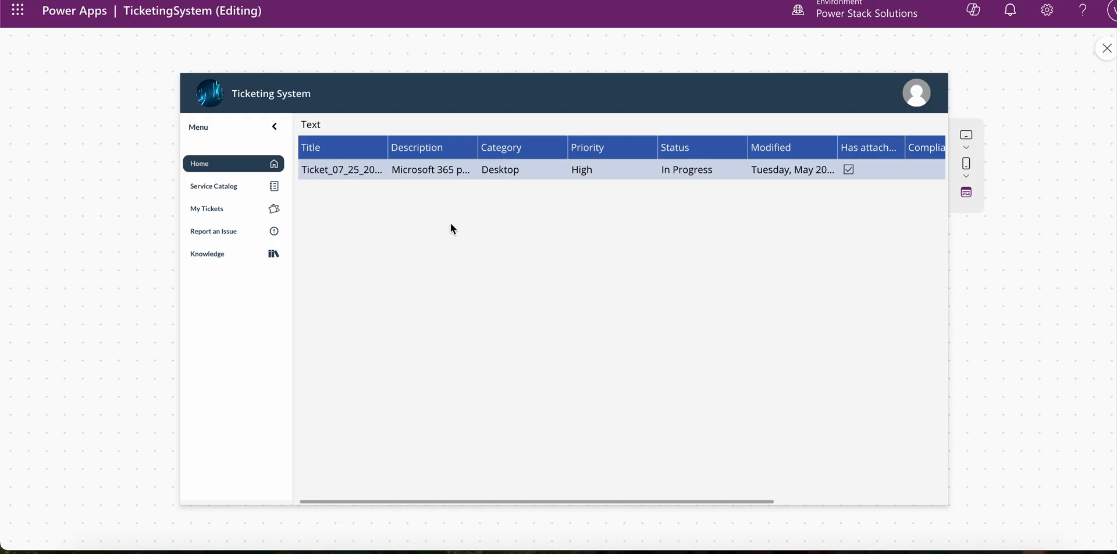
pyautogui.hscroll(3)
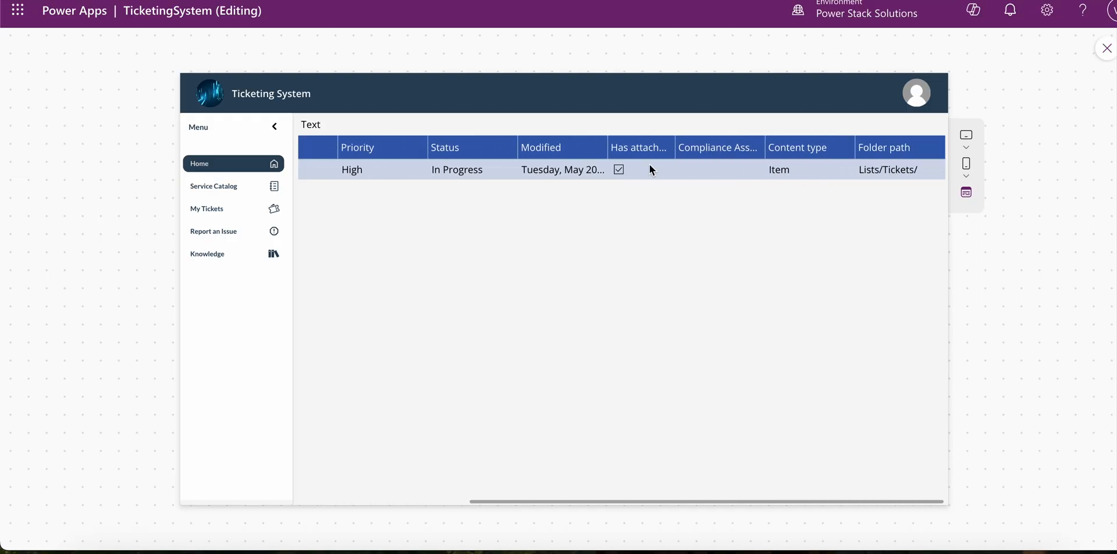
pyautogui.hscroll(-3)
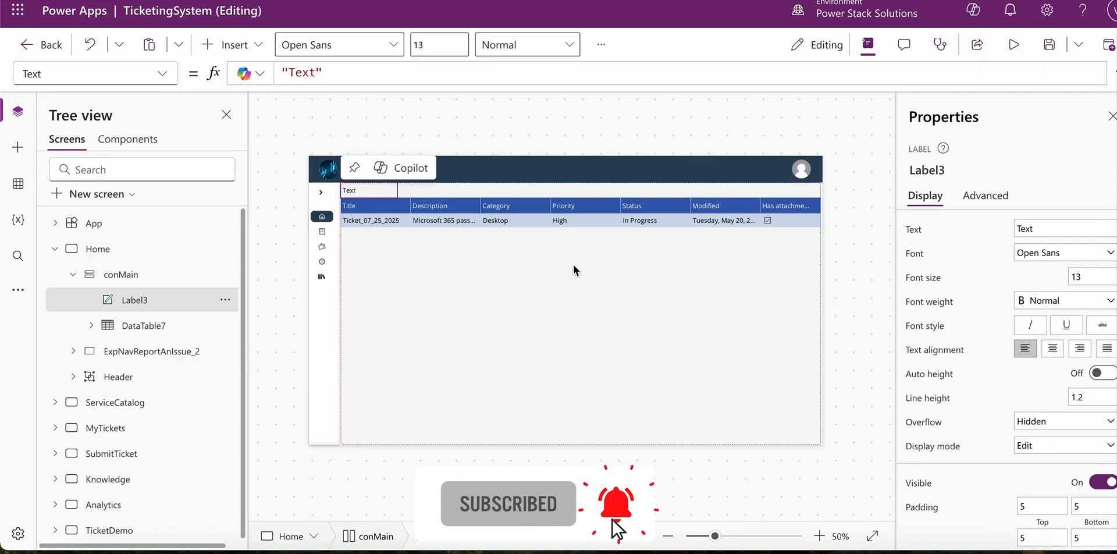
# Remove Label3 and reselect the conMain container holding the Tickets table
pyautogui.click(121, 273)
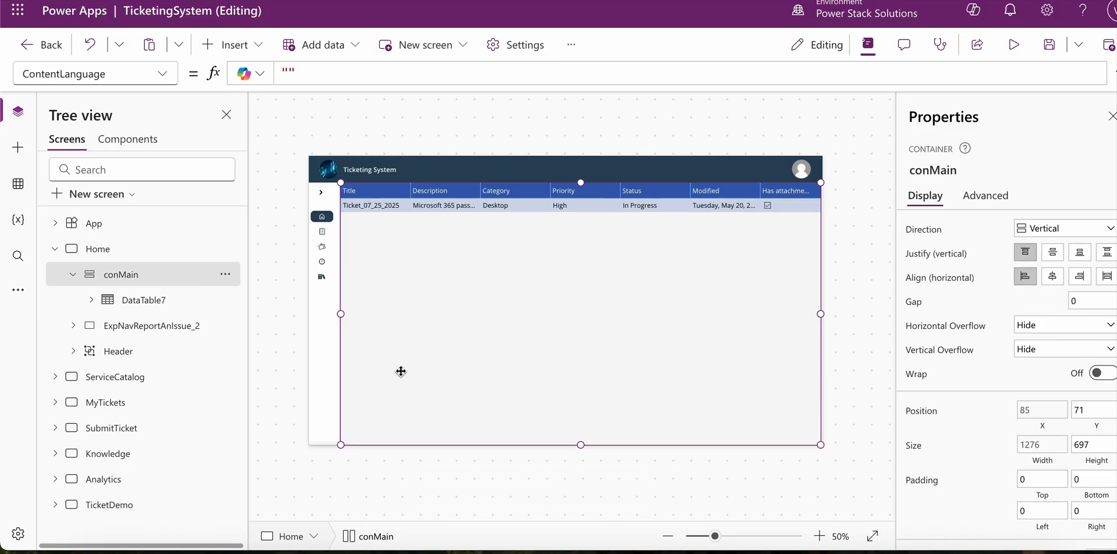
pyautogui.moveTo(450, 392)
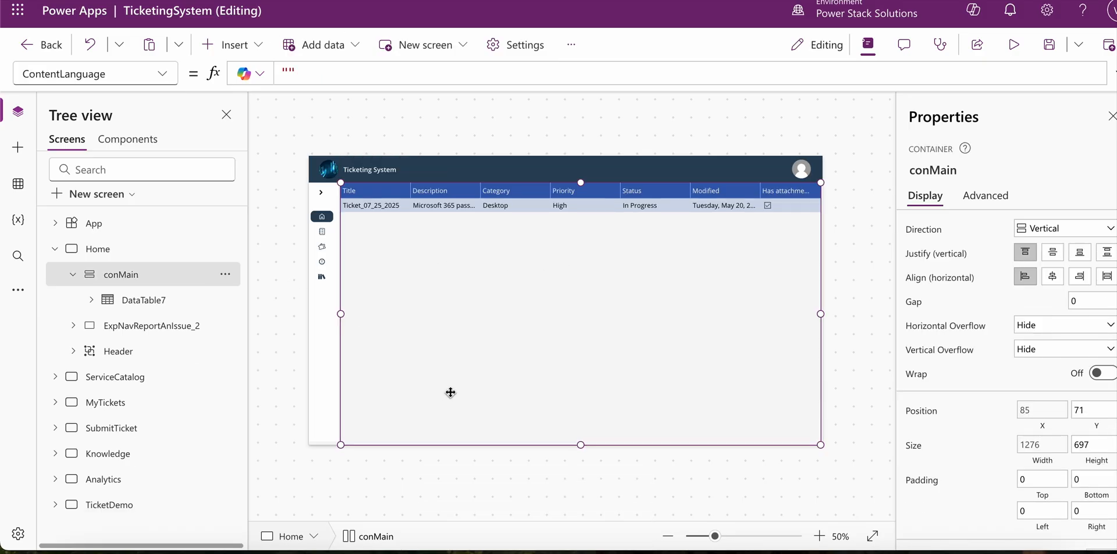